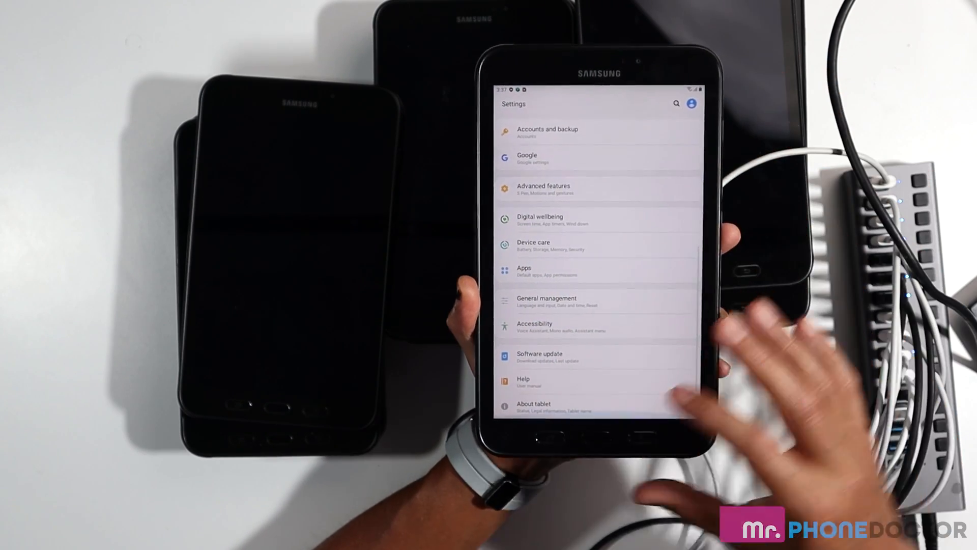
- Open About tablet, then Software information in the tablet's Android Settings
left_click(533, 408)
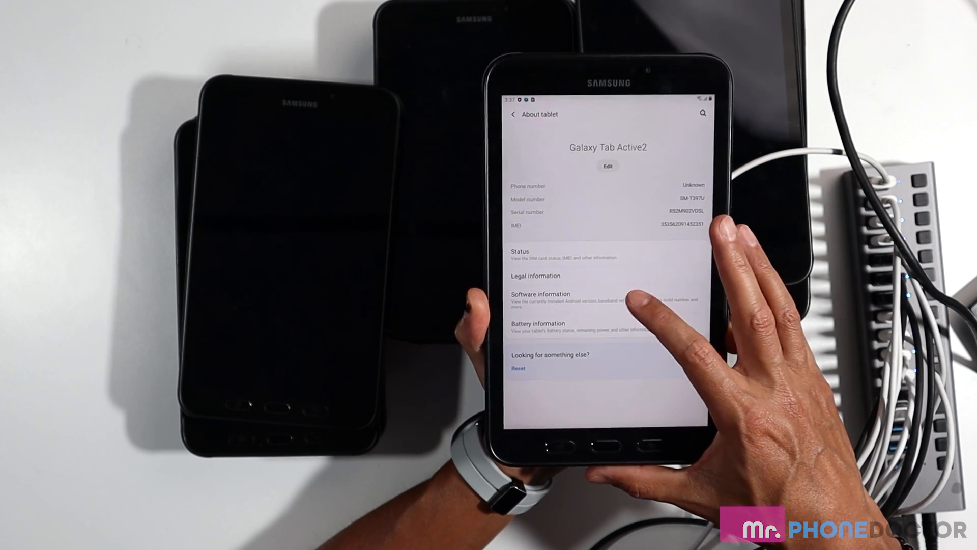
left_click(539, 294)
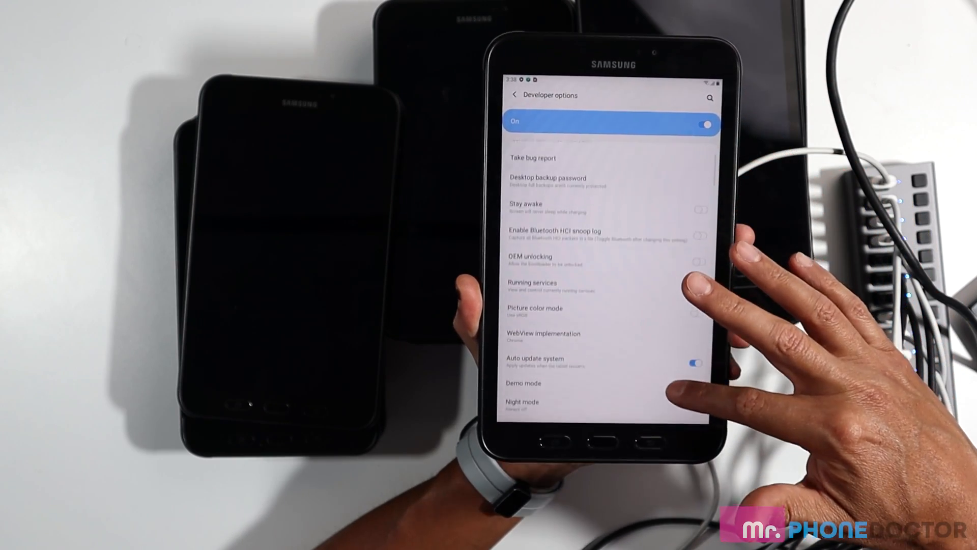
- Enable USB debugging in the Debugging section of Developer options
scroll("down", 3)
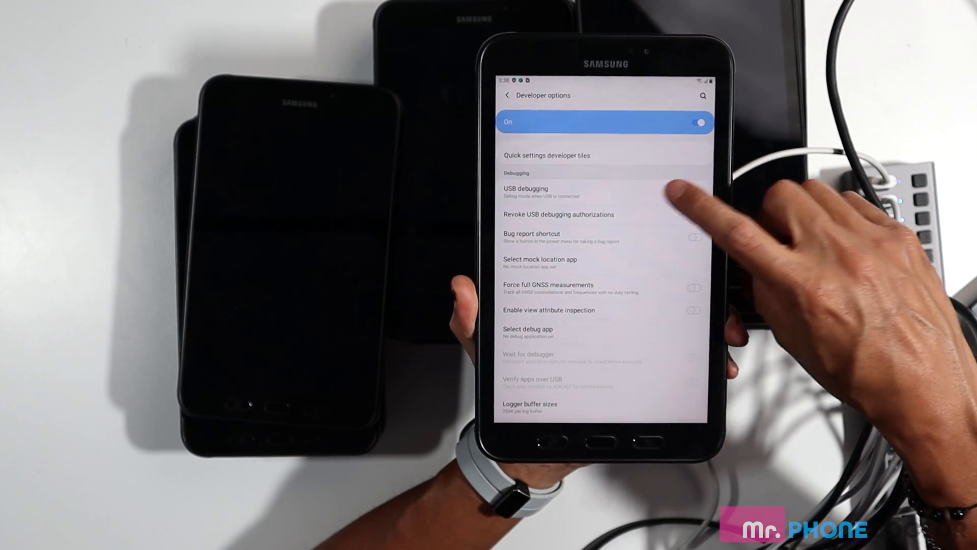
left_click(695, 194)
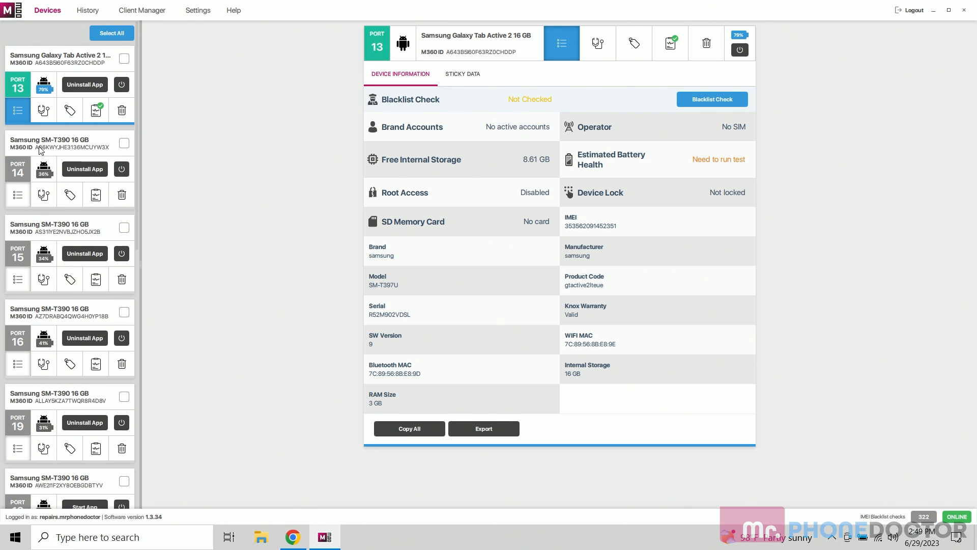
scroll("down", 3)
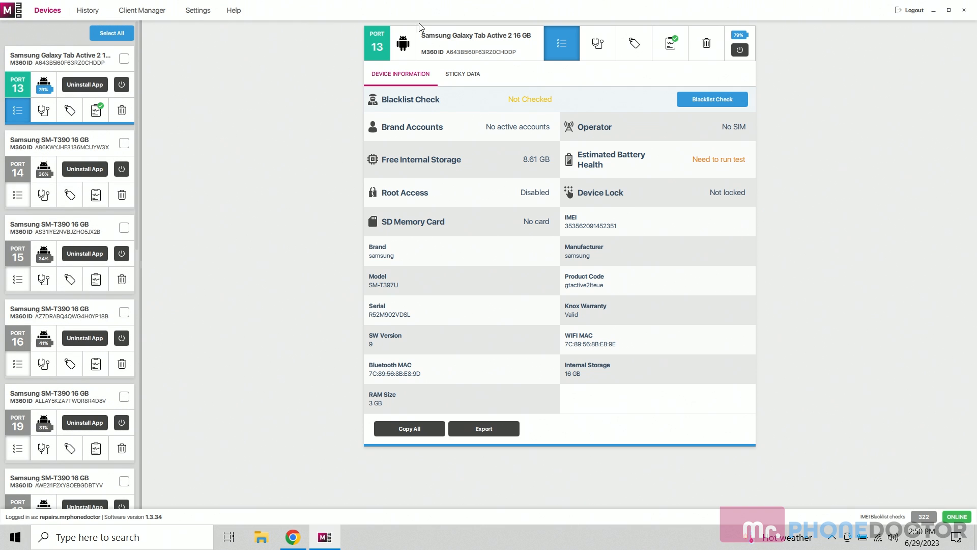
mouse_move(410, 47)
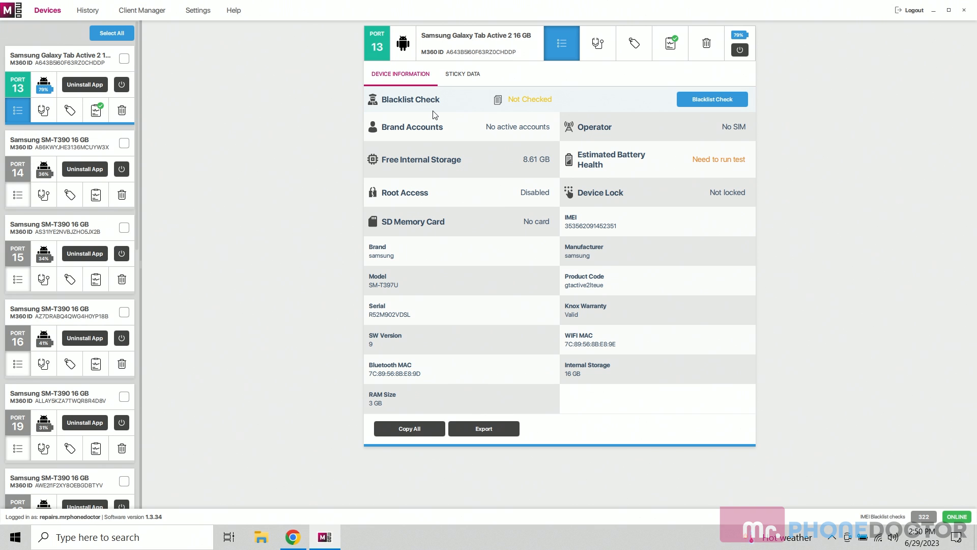
mouse_move(533, 280)
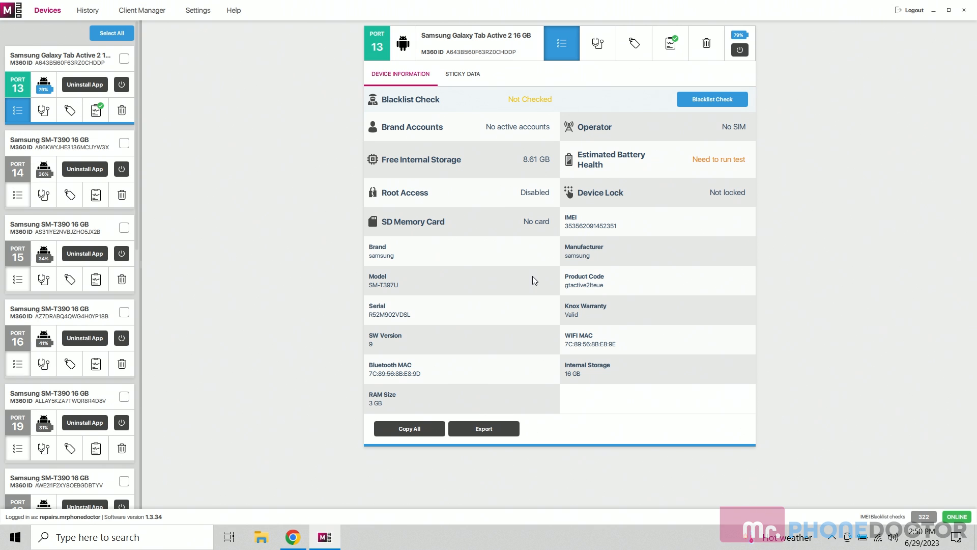
mouse_move(534, 280)
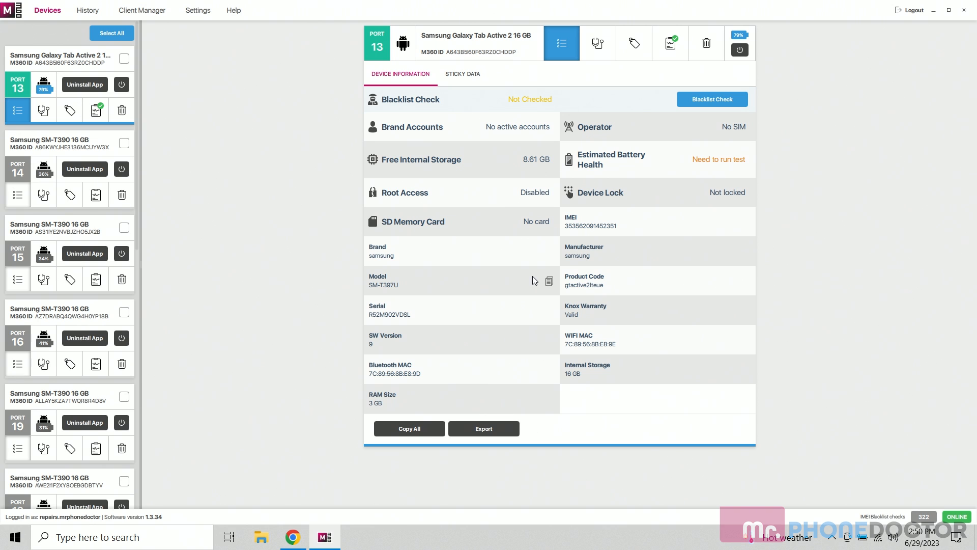
mouse_move(597, 164)
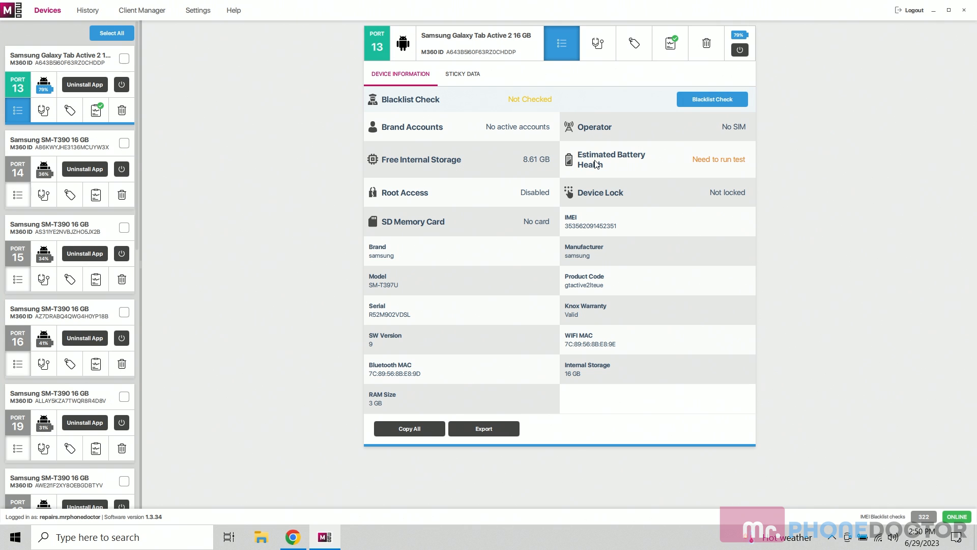